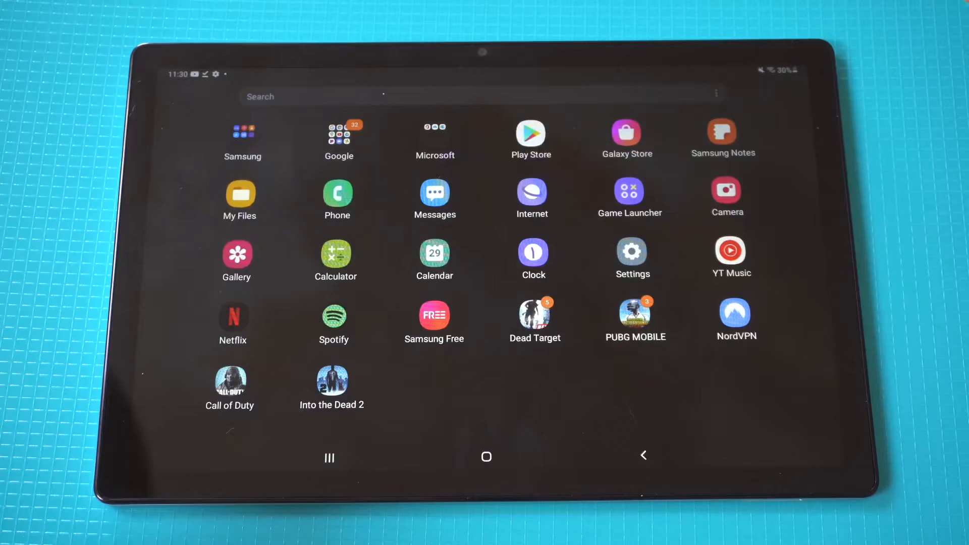
# - Set the ringtone to the Like A Ricochet (Deek Cloud Remix) (Instrumental Version) track via Sound settings
pyautogui.click(633, 251)
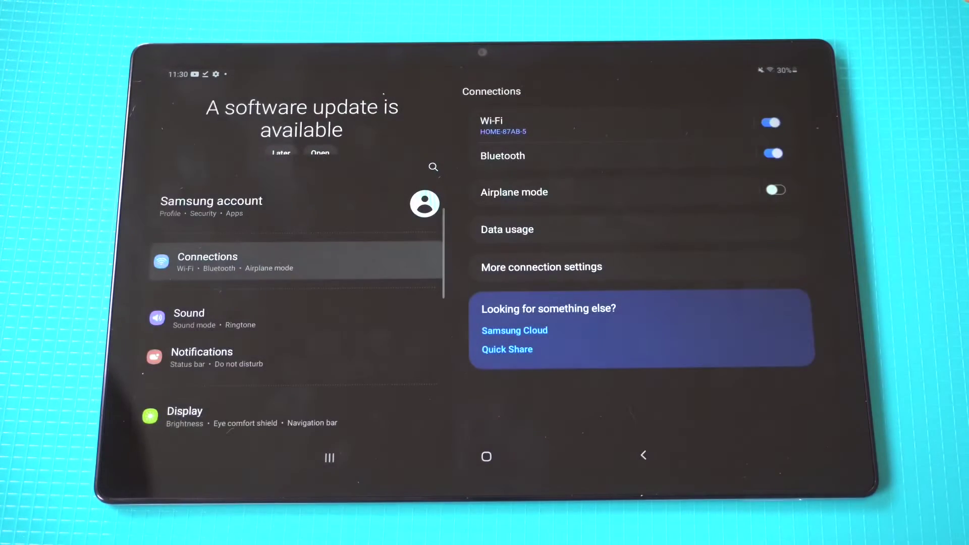
pyautogui.click(190, 317)
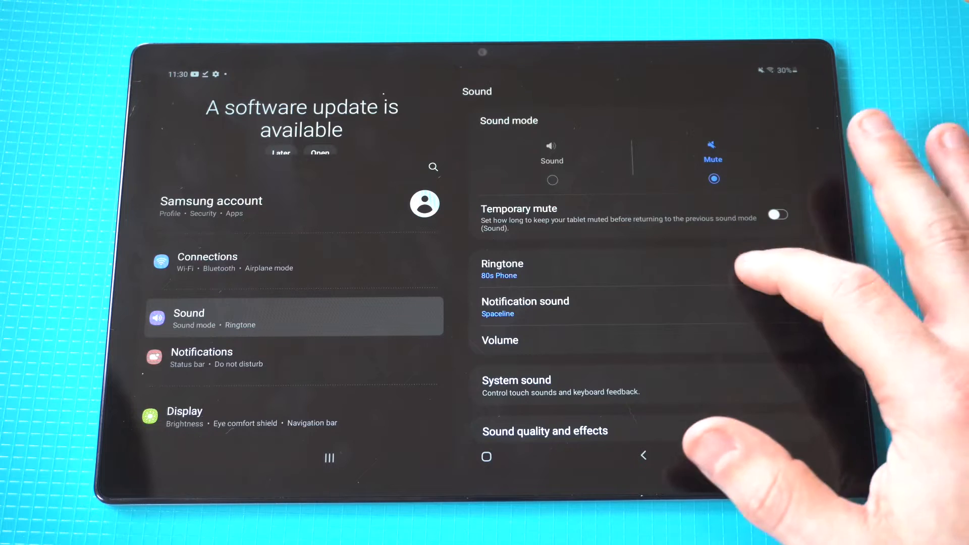
pyautogui.click(502, 268)
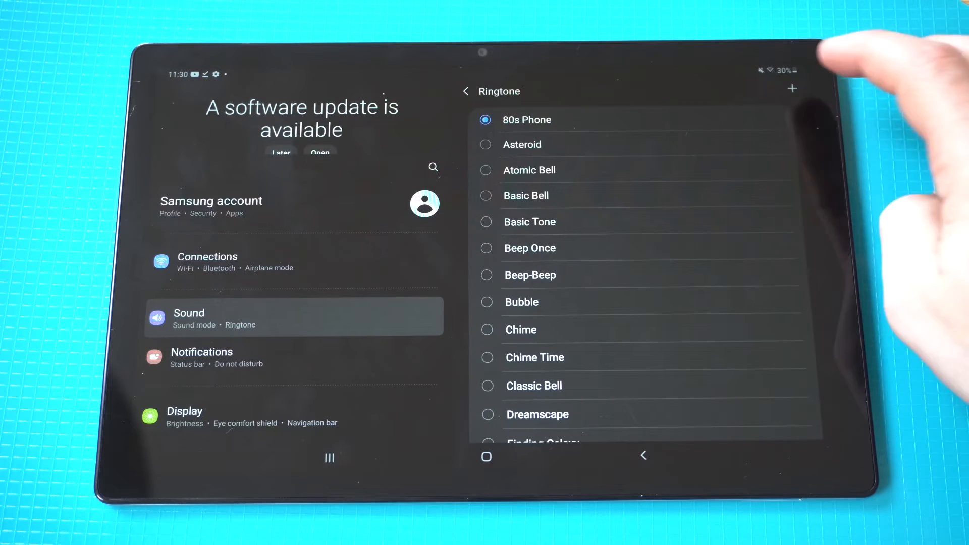
pyautogui.click(791, 88)
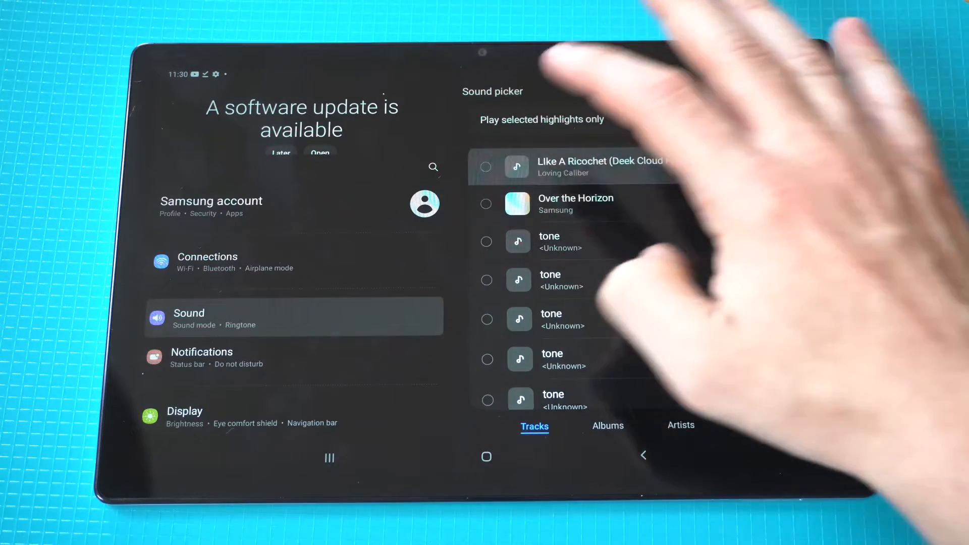
pyautogui.click(485, 167)
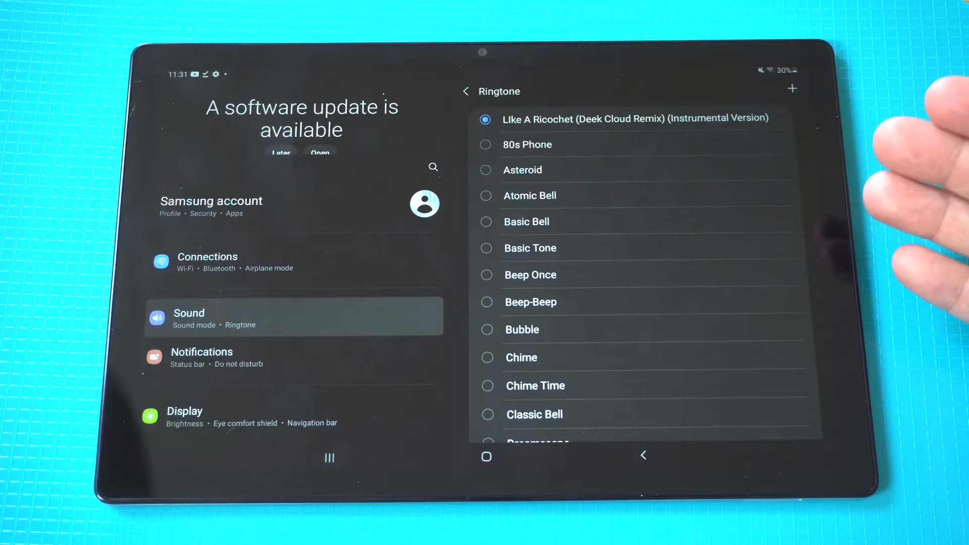
pyautogui.click(465, 91)
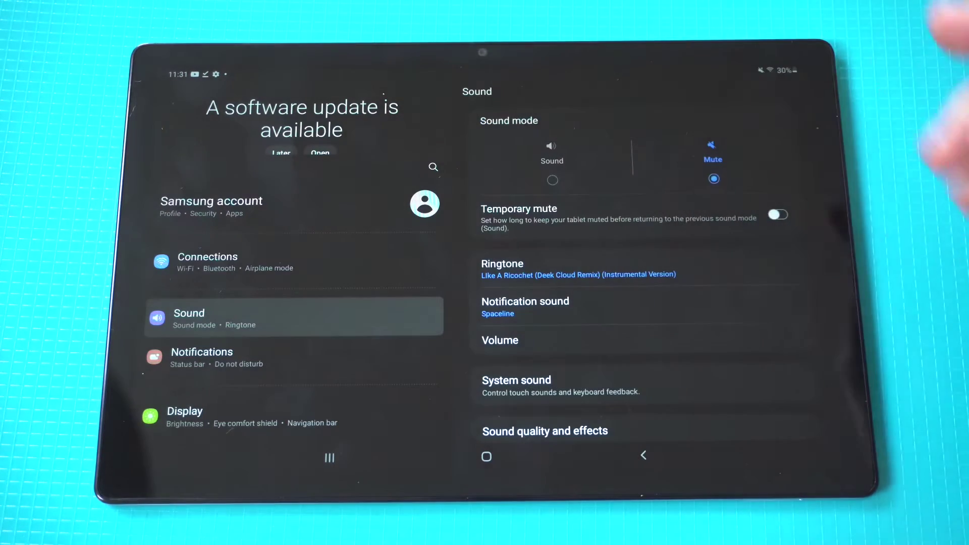
# - Check the Notification sound list, where the Like A Ricochet track is still absent
pyautogui.click(525, 301)
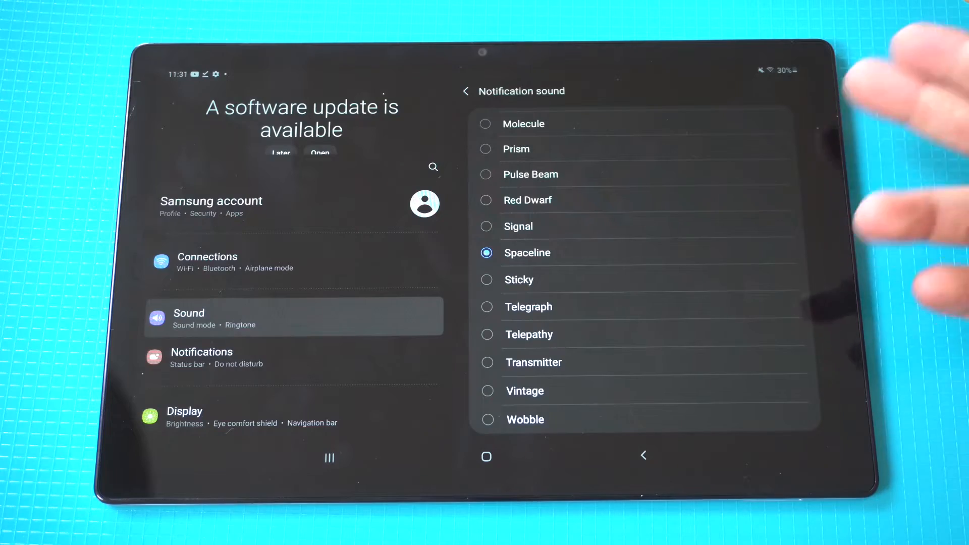
pyautogui.click(465, 91)
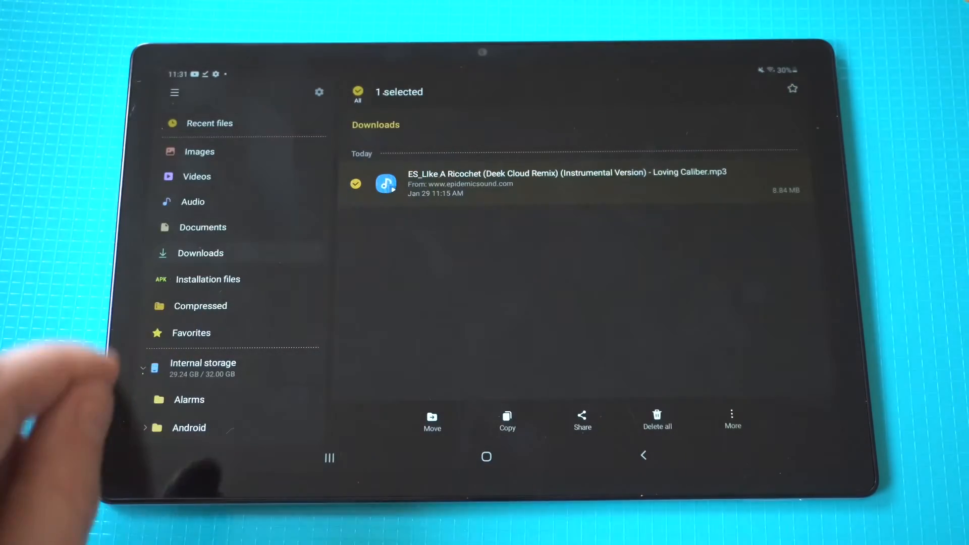
# - Move the selected Like A Ricochet MP3 from Downloads into Internal storage's Notifications folder
pyautogui.click(432, 420)
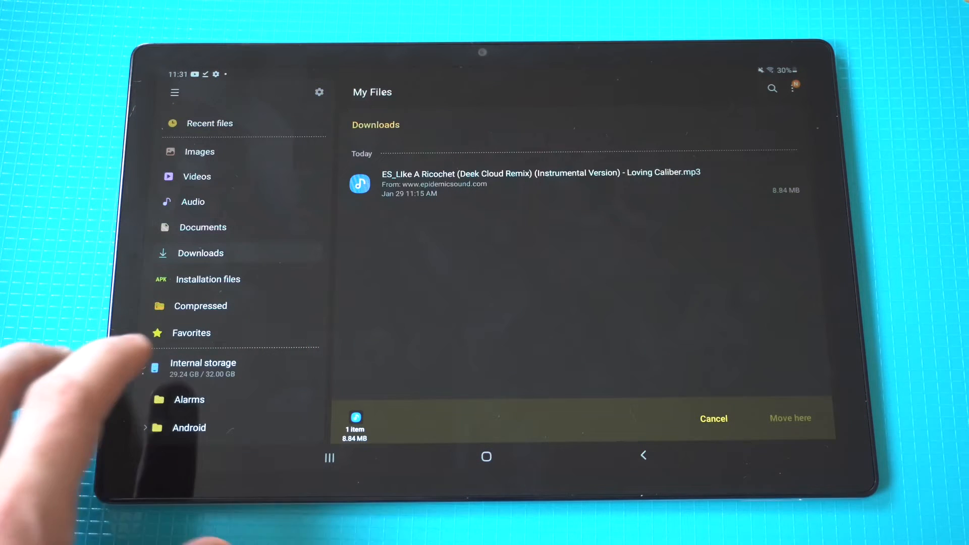
pyautogui.click(204, 362)
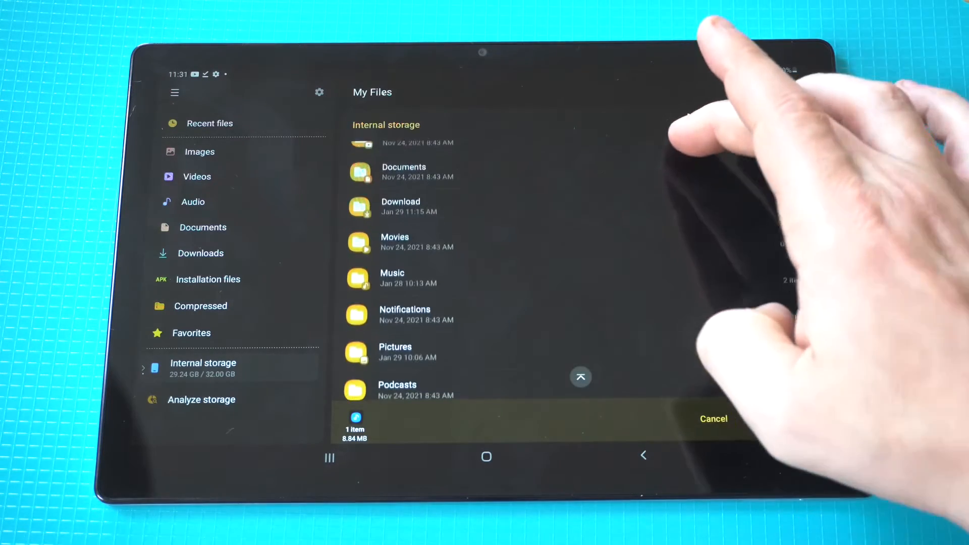
pyautogui.click(405, 313)
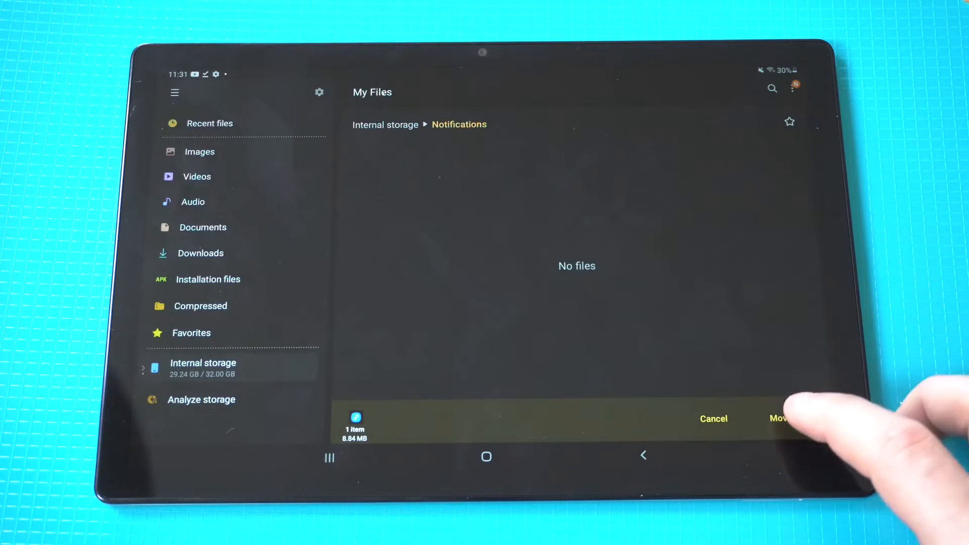
pyautogui.click(779, 418)
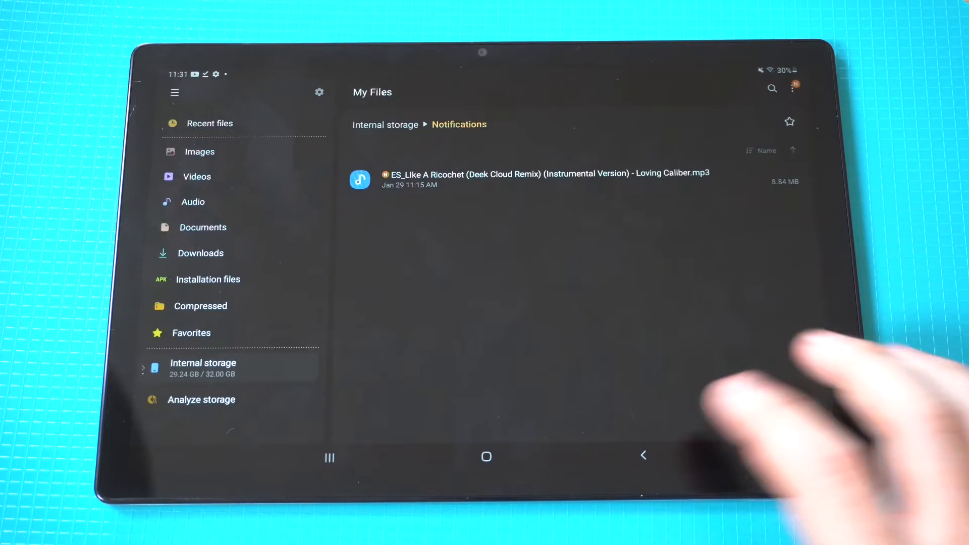
# - Reopen the Notification sound list, which now shows the Like A Ricochet entry
pyautogui.click(486, 458)
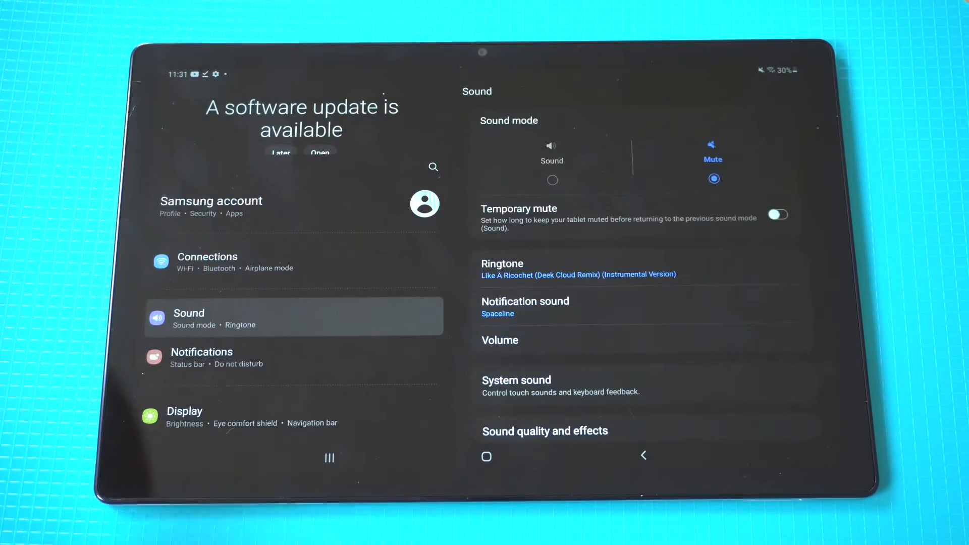
pyautogui.click(524, 301)
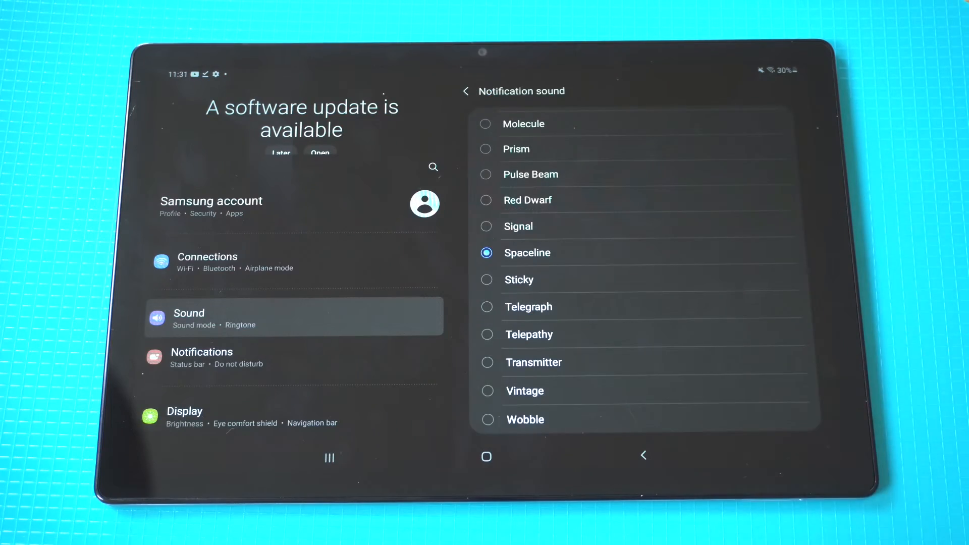
pyautogui.scroll(-3)
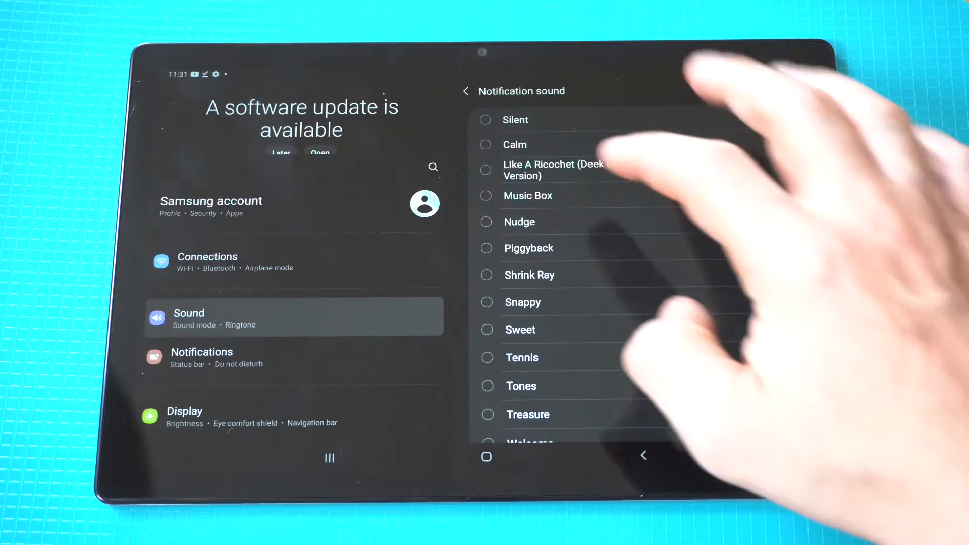